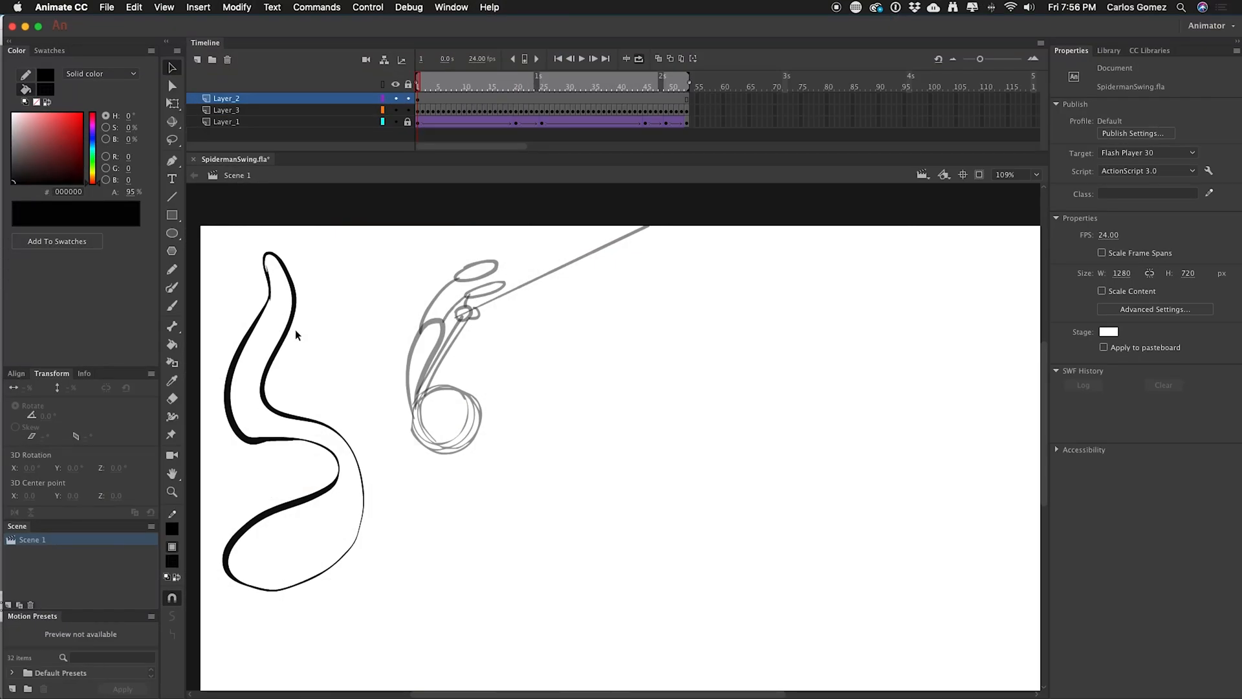
Select the thick black test stroke and delete it, leaving only the grey swing sketch.
{"action": "left_click", "coordinate": [293, 474]}
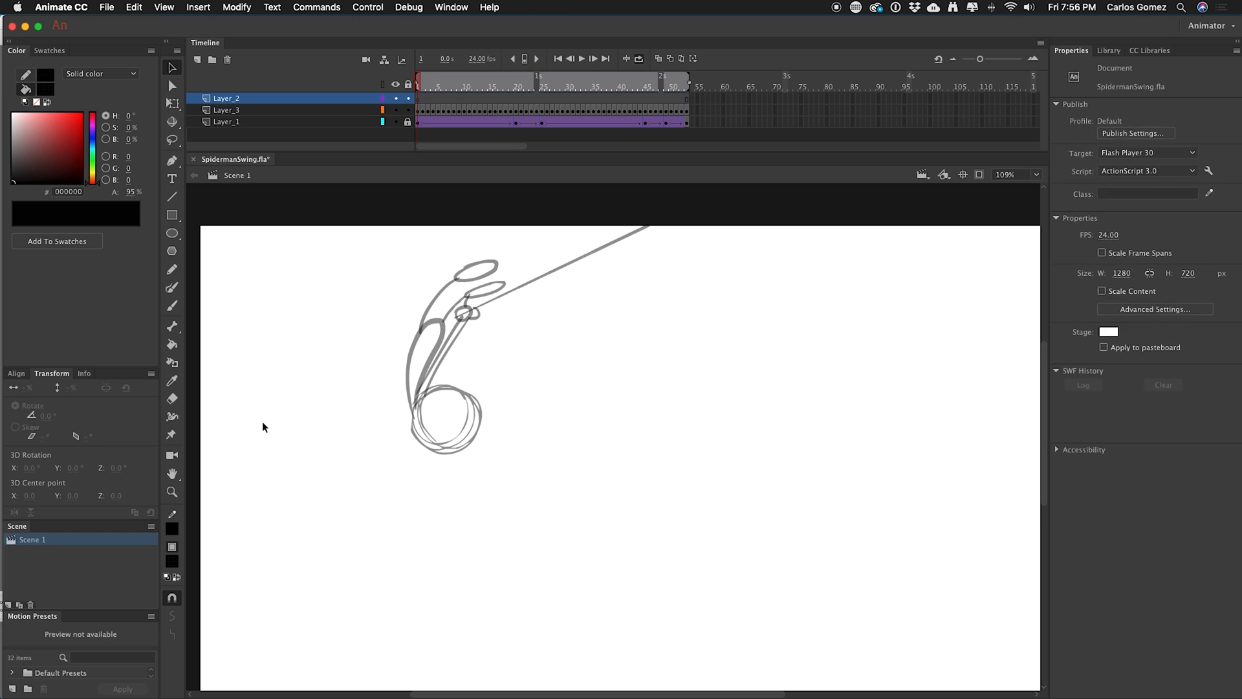
Switch to the Brush tool so its stroke size and smoothing settings appear.
{"action": "left_click", "coordinate": [172, 287]}
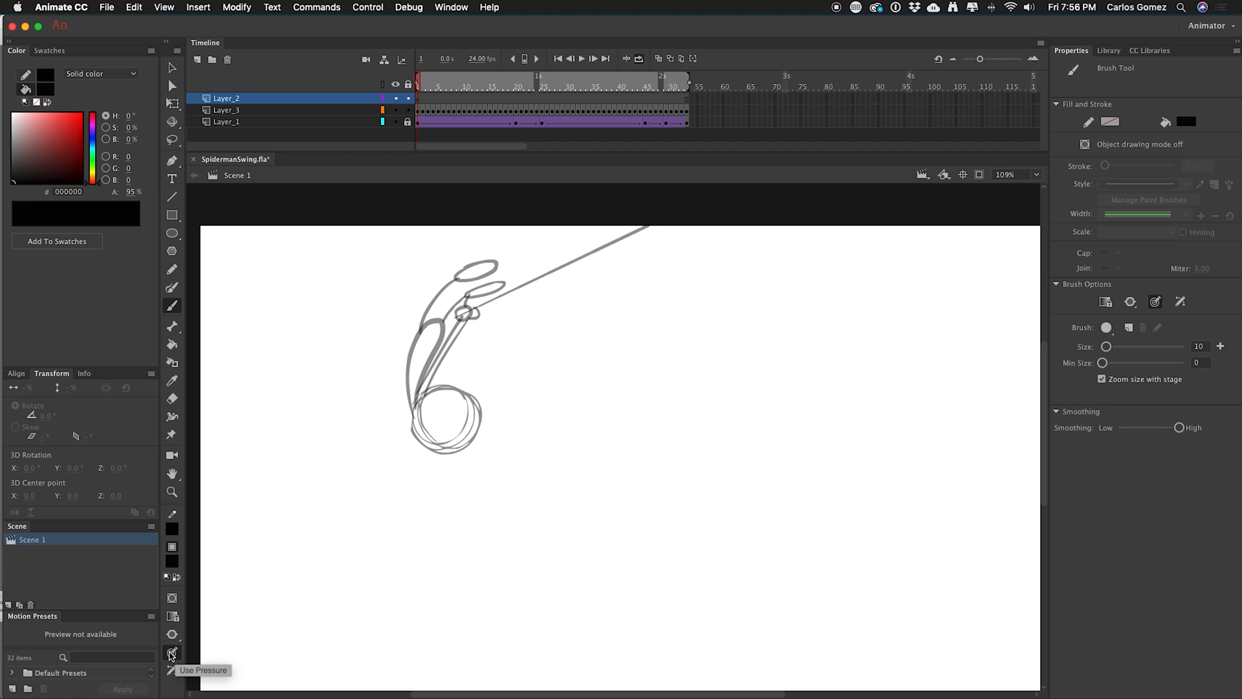
{"action": "mouse_move", "coordinate": [171, 634]}
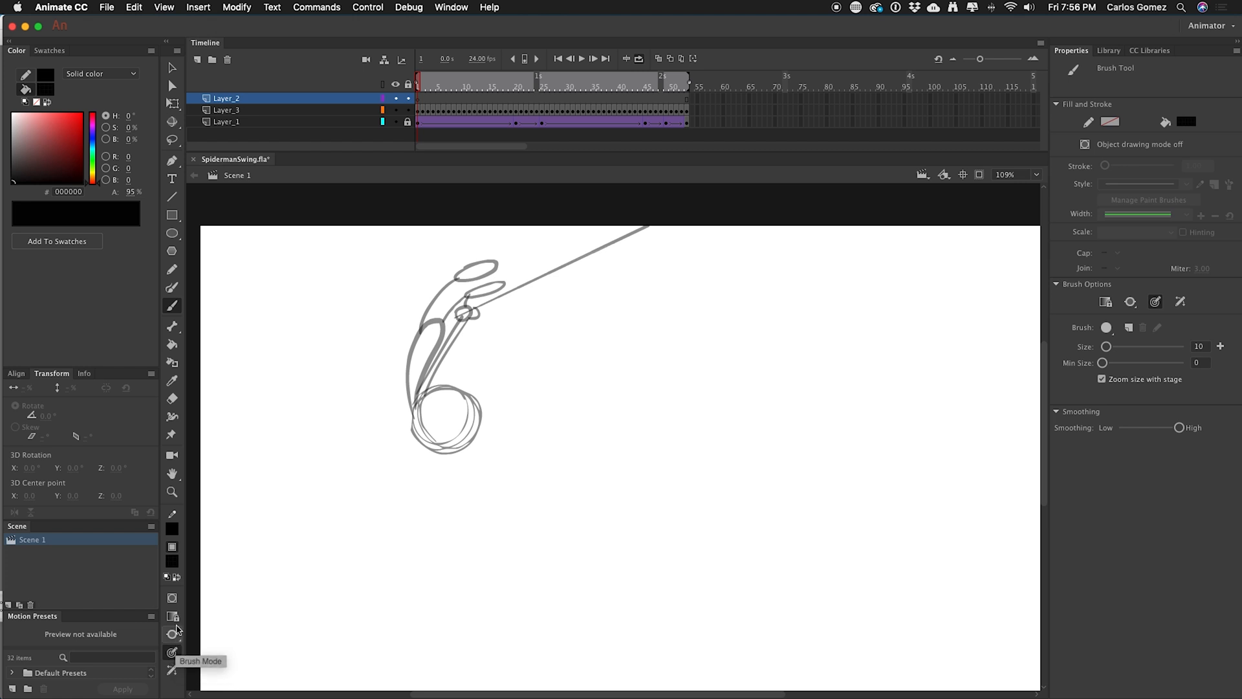
{"action": "mouse_move", "coordinate": [172, 598]}
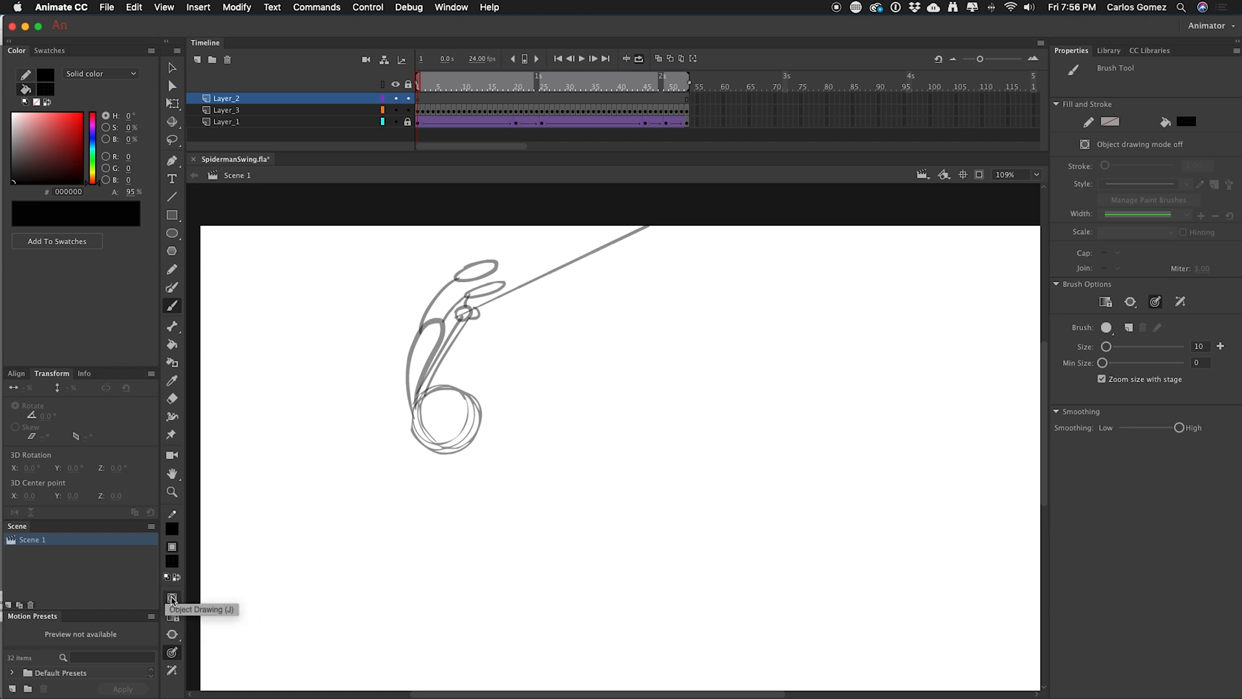
Turn on Object Drawing mode, paint a thick black curvy stroke, then return to the Selection tool.
{"action": "left_click", "coordinate": [172, 598]}
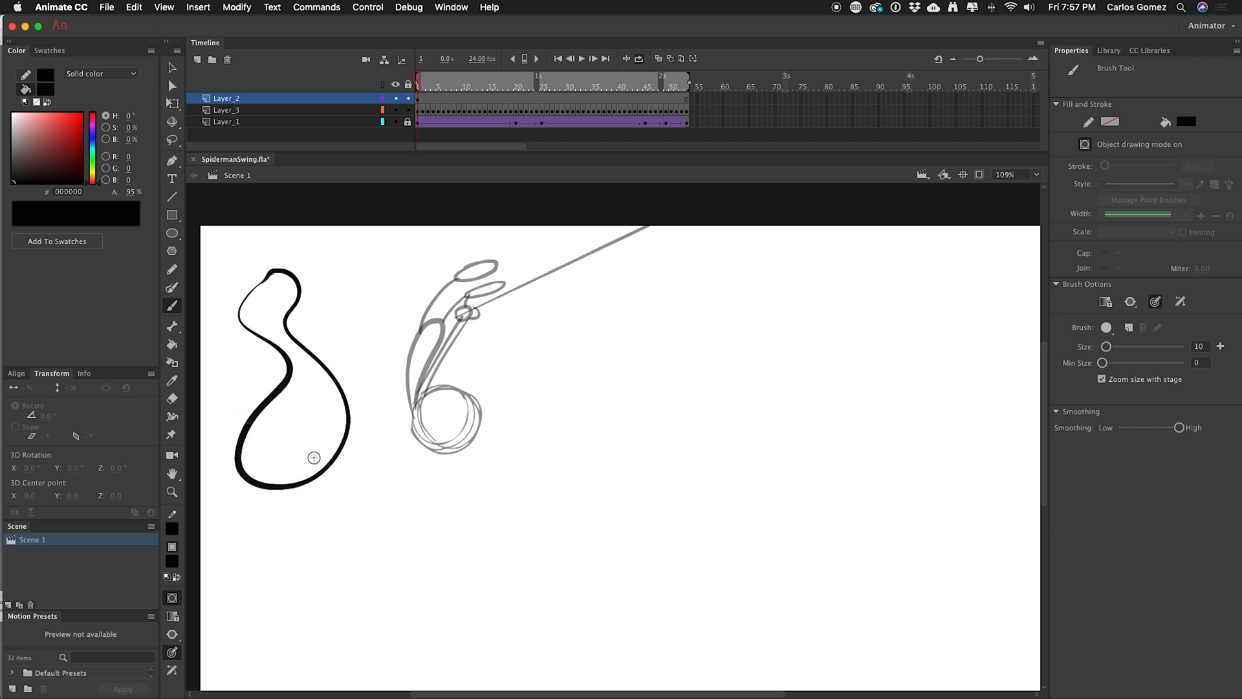
{"action": "mouse_move", "coordinate": [172, 70]}
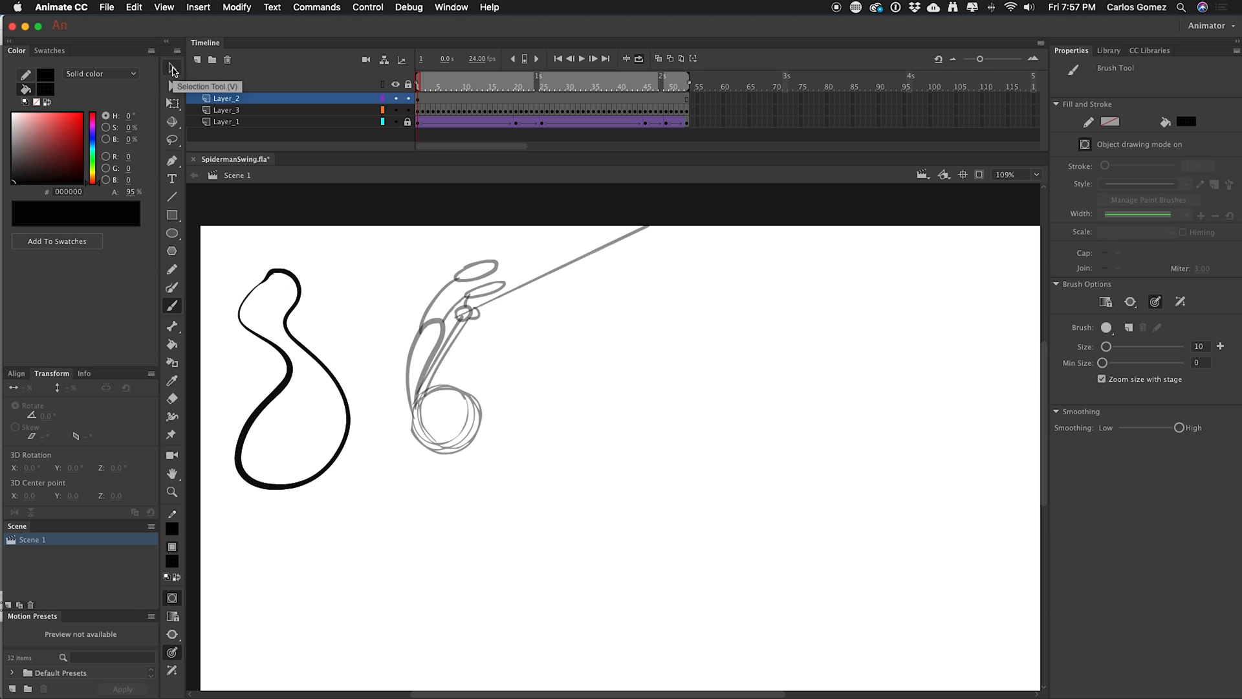
{"action": "left_click", "coordinate": [172, 67]}
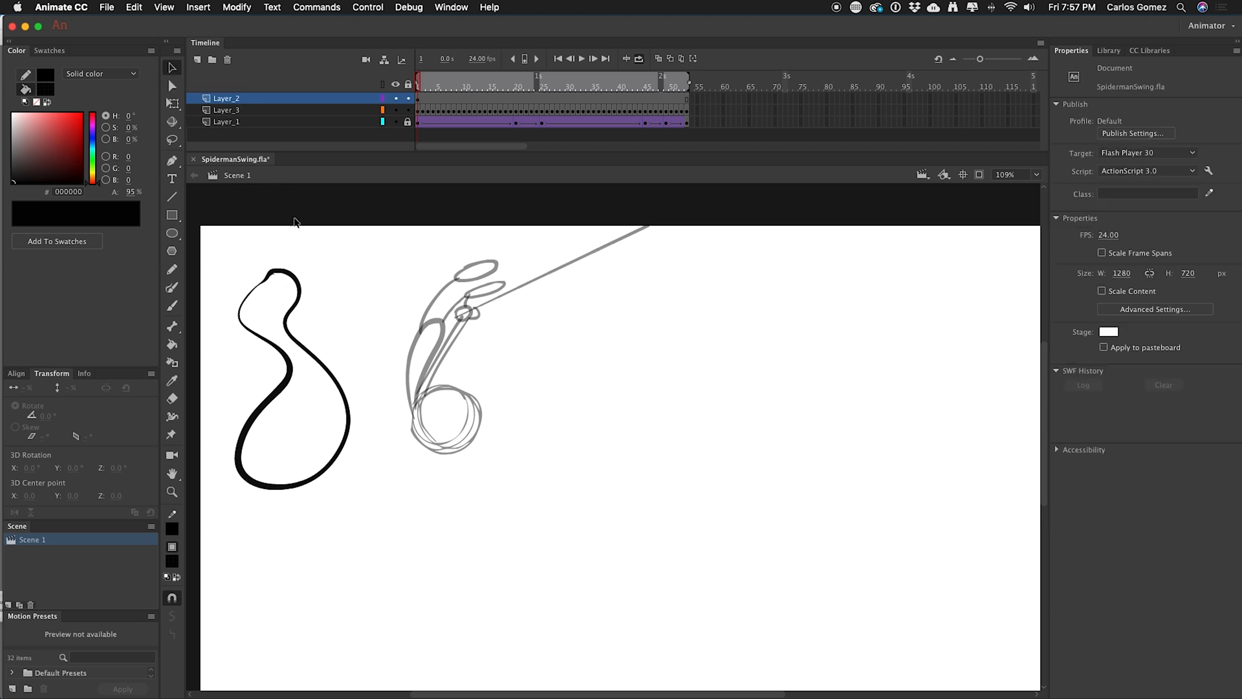